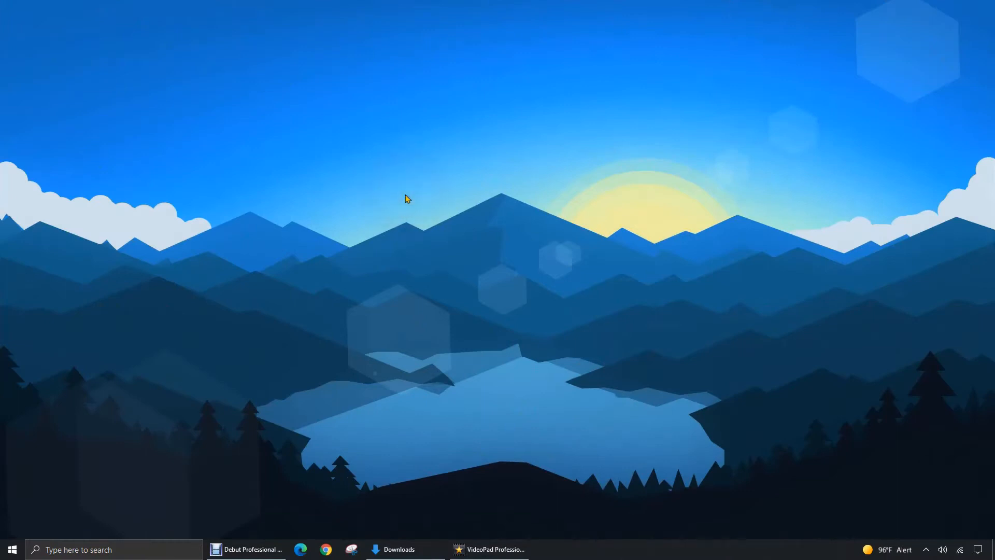
Step: Open the PowerPoint presentation from Downloads and view its Table and Photo slides
left_click(399, 549)
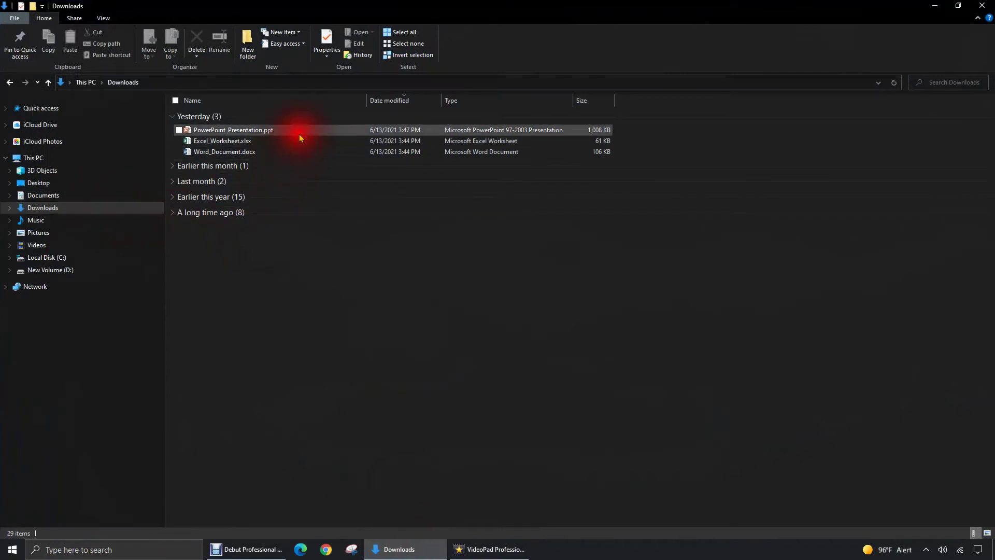
mouse_move(295, 133)
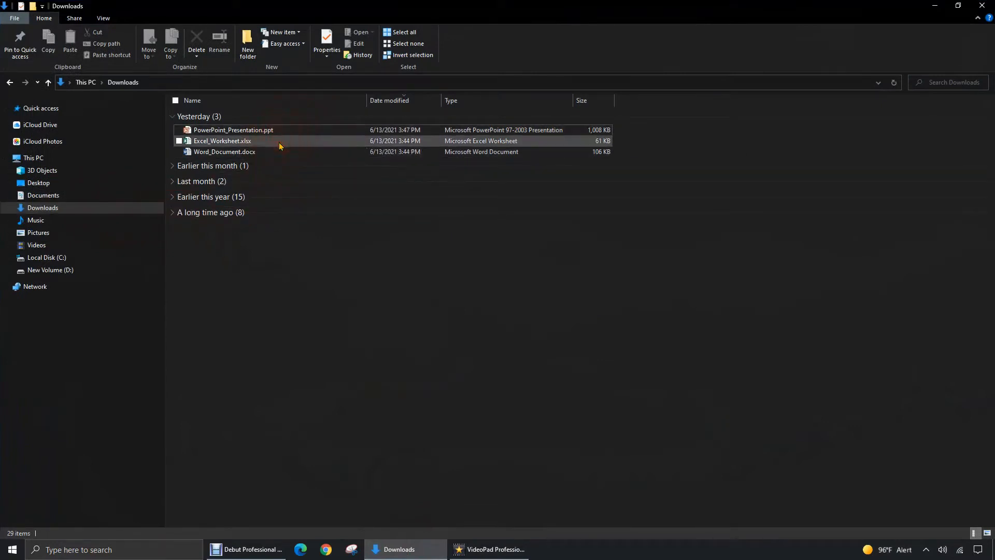
mouse_move(317, 156)
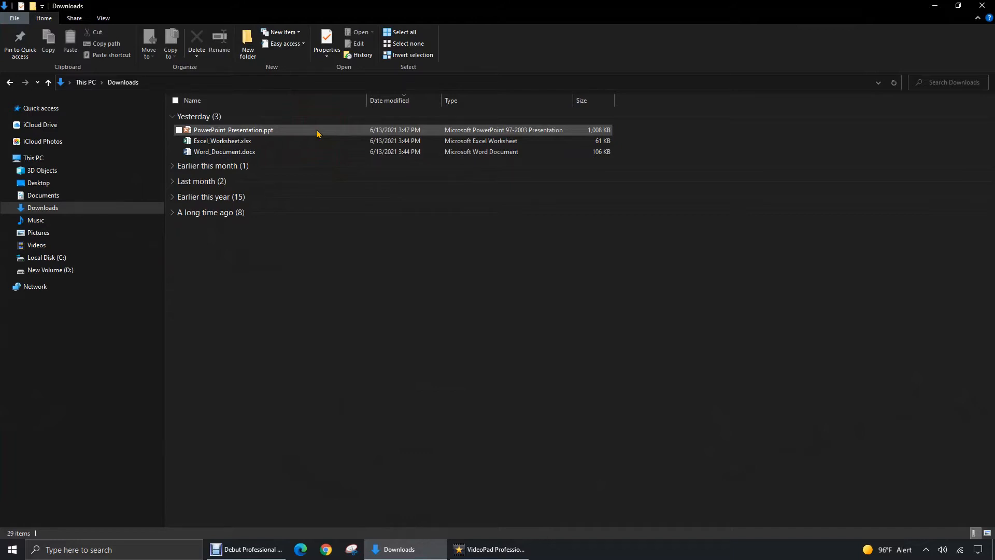
double_click(233, 130)
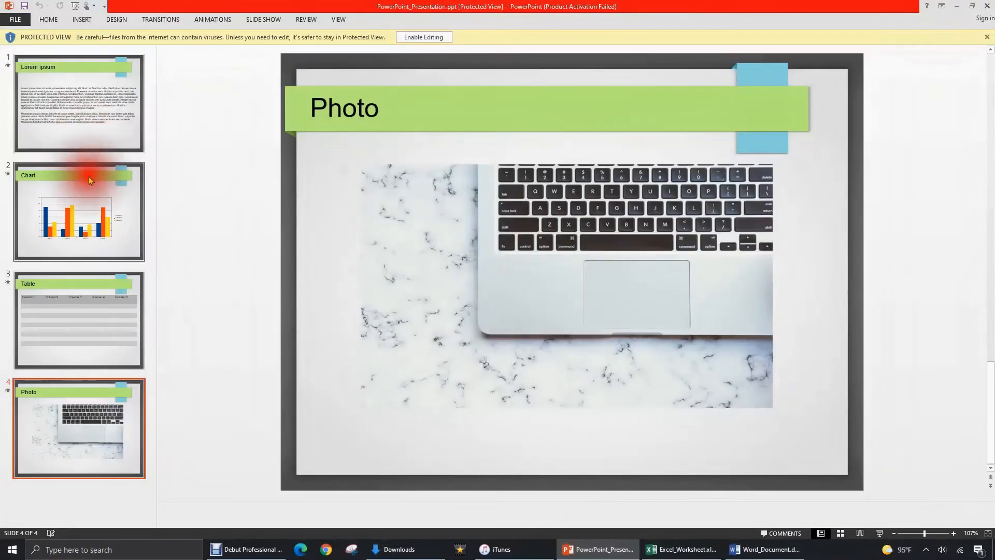
left_click(78, 320)
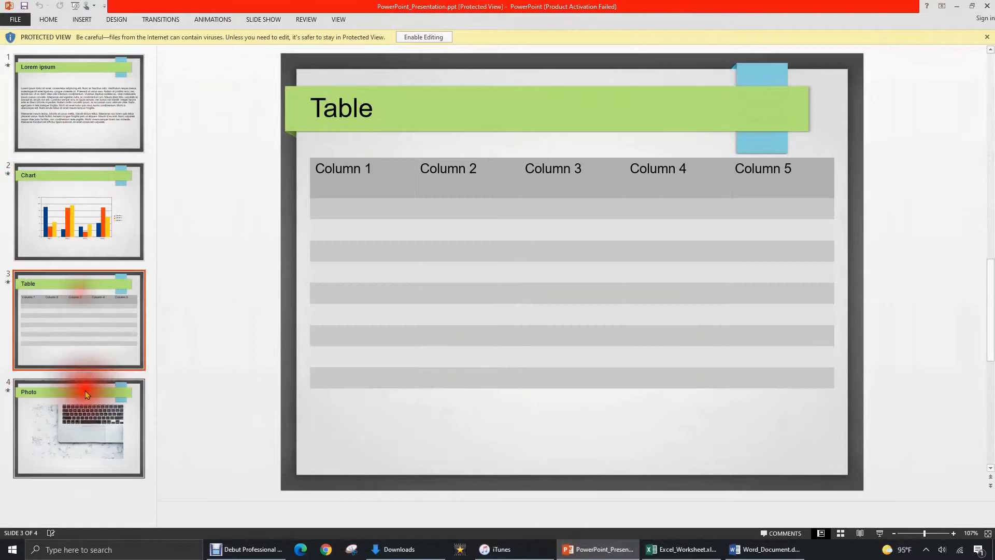
left_click(78, 428)
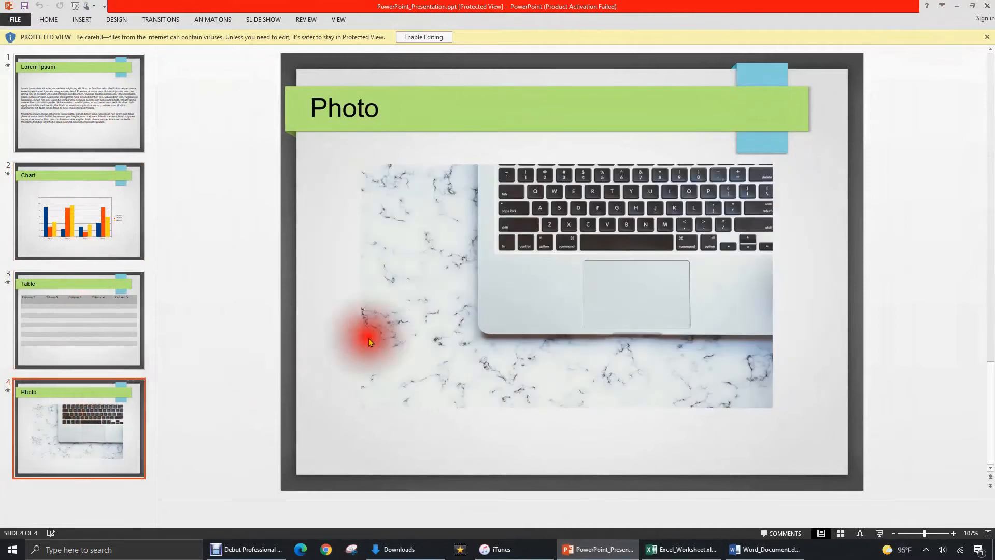
Step: In the Excel workbook, view the Lists sheet, then the Instructions sheet
left_click(681, 549)
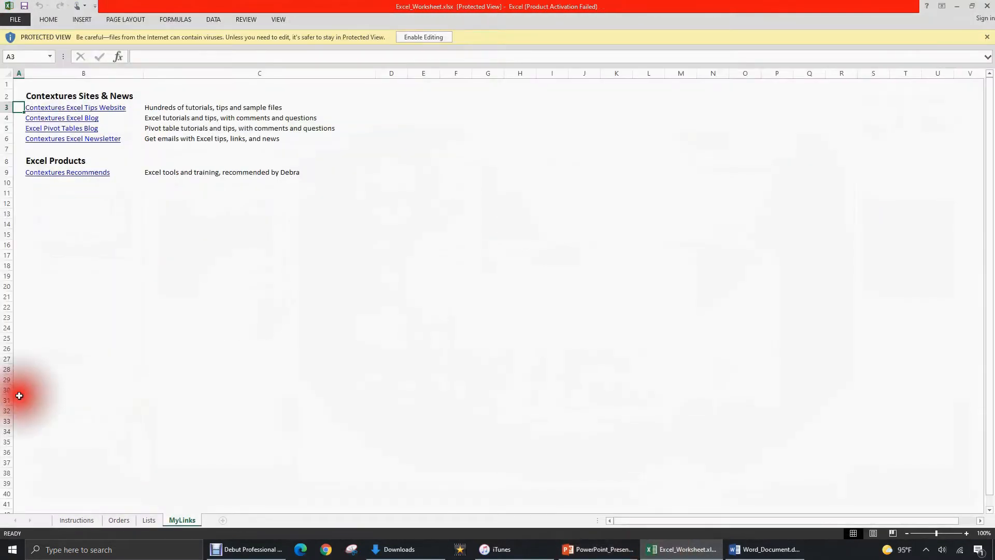
left_click(149, 519)
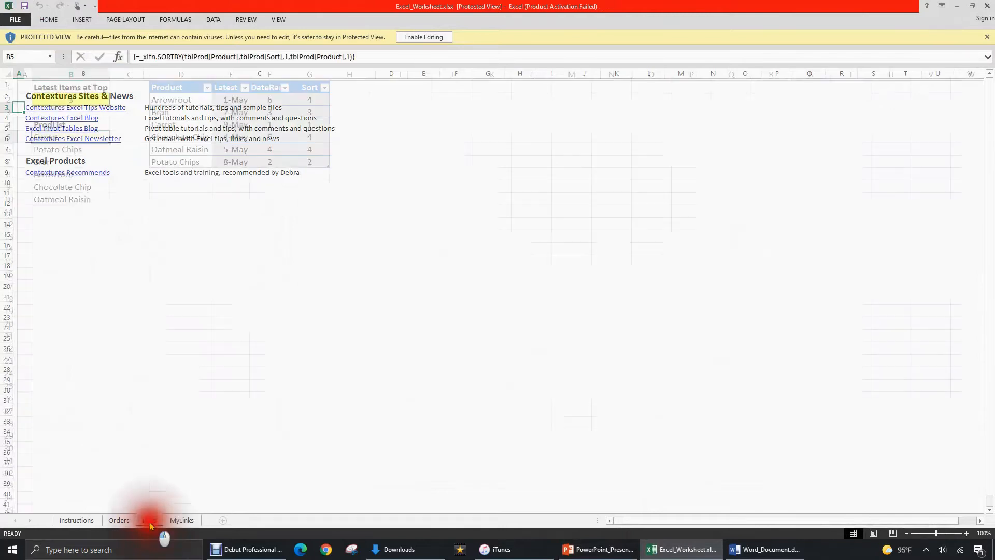
left_click(76, 519)
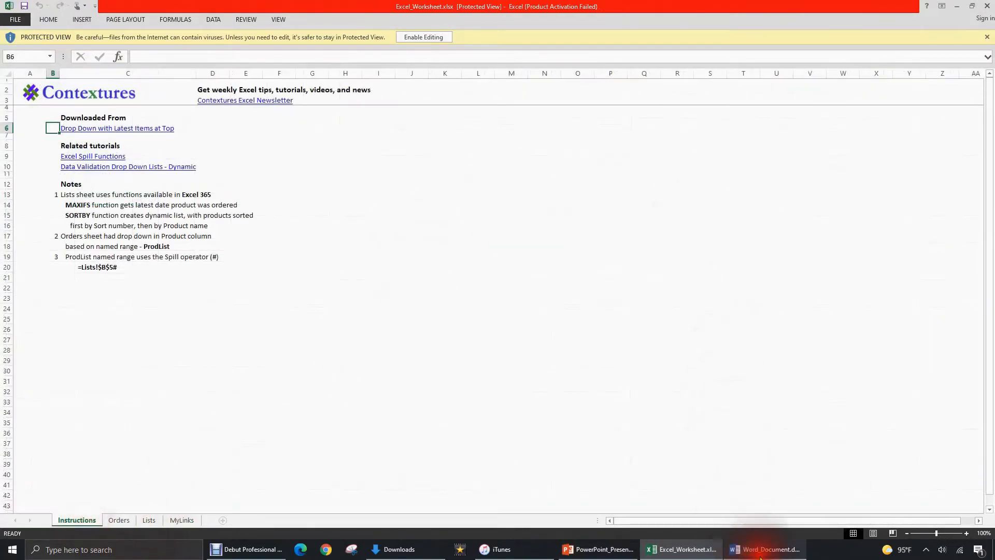
Step: Scroll through the Word Documents Template pages and back to the top
left_click(765, 549)
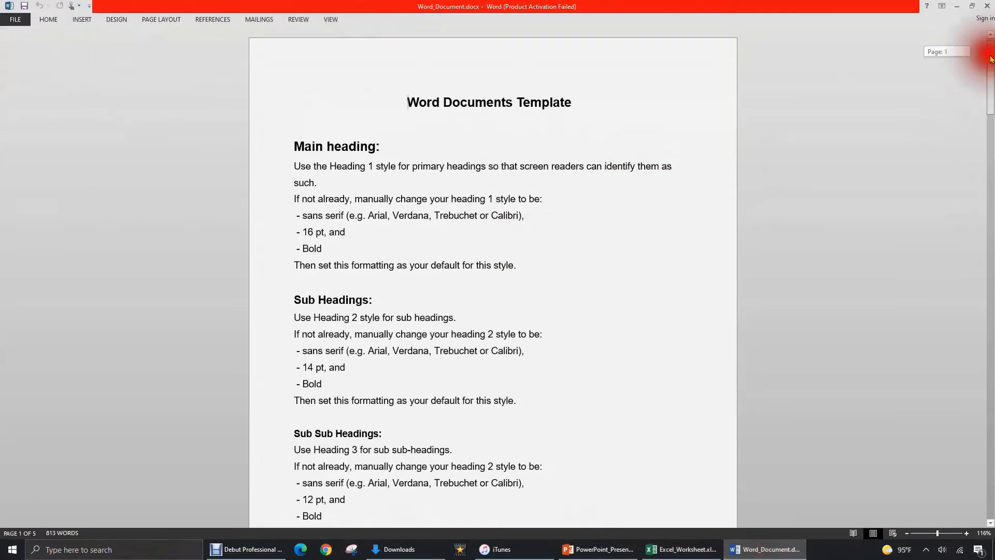
scroll("down", 3)
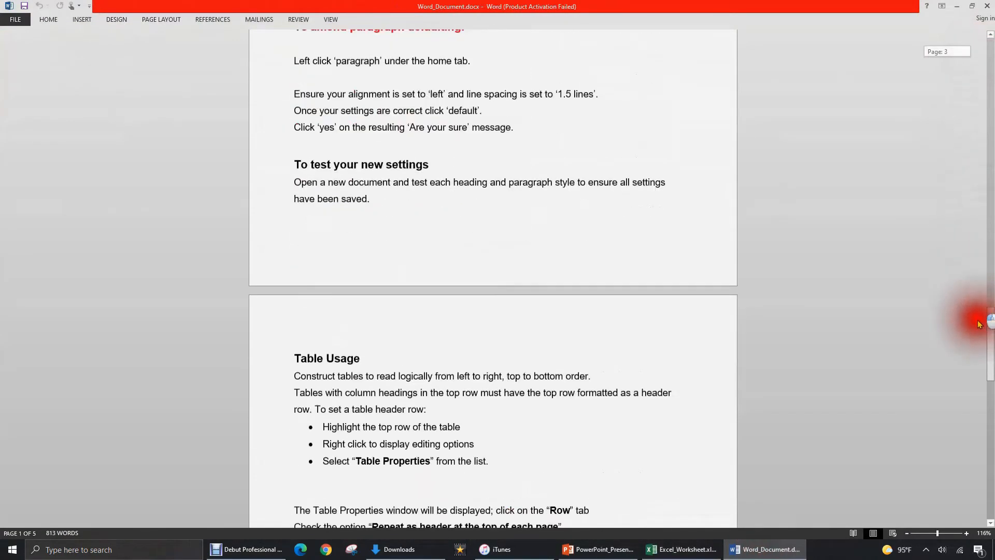
scroll("up", 3)
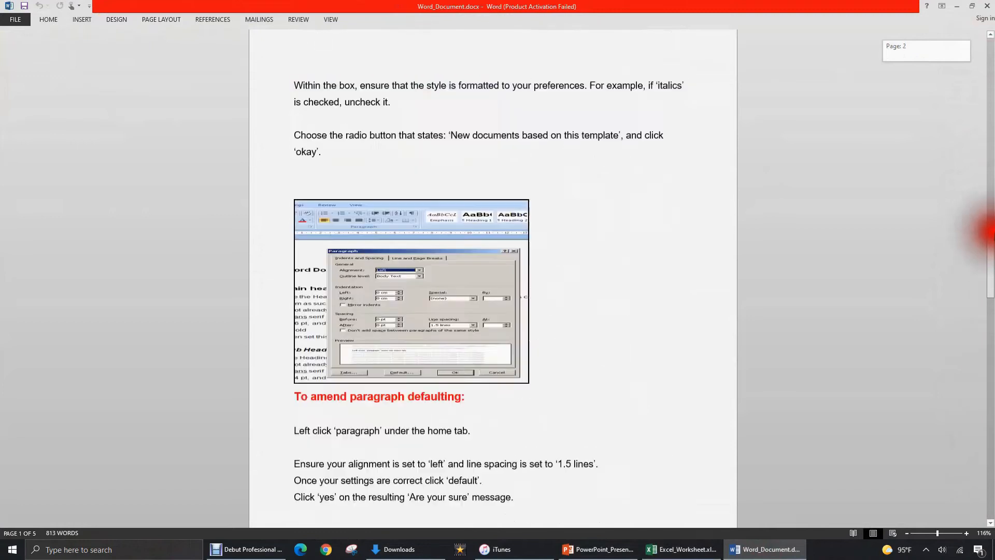
scroll("up", 3)
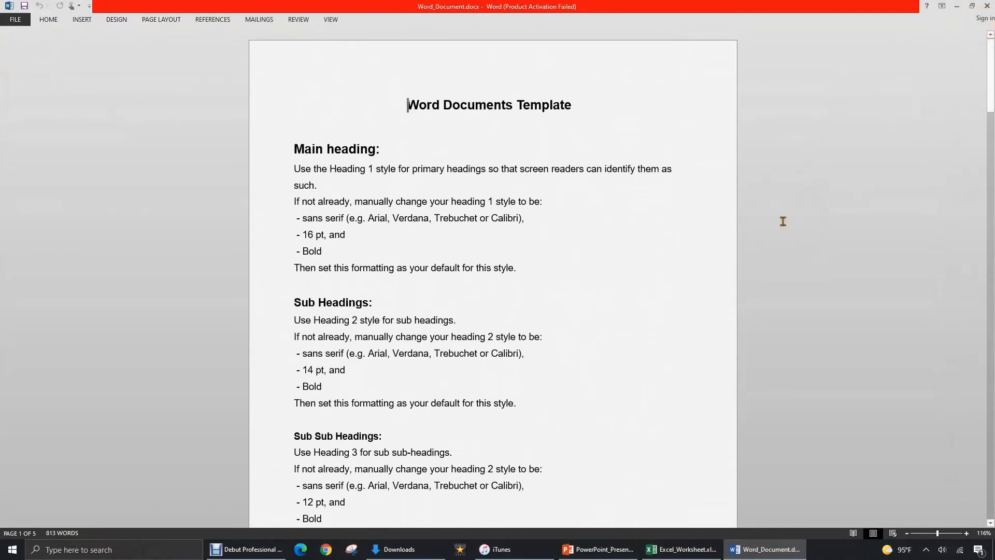
left_click(494, 549)
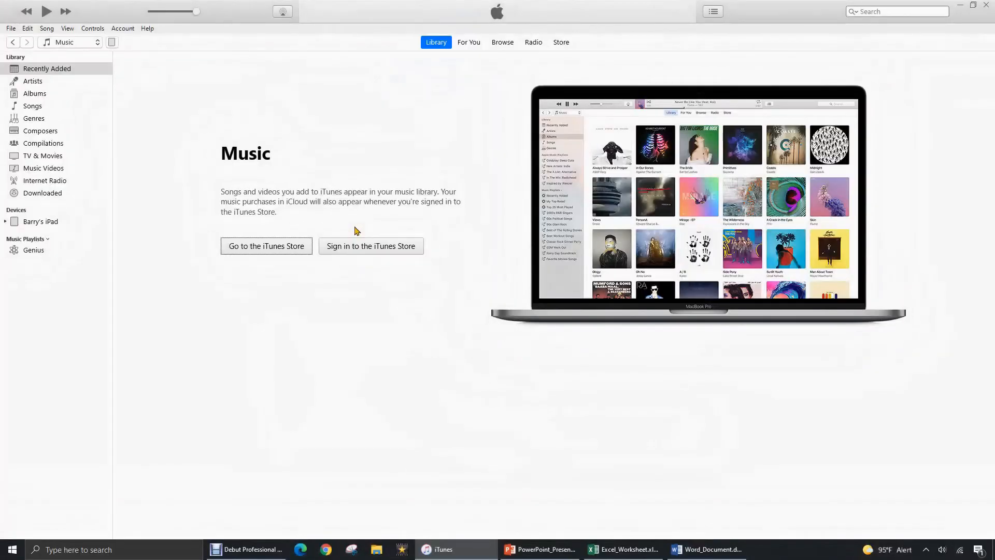
mouse_move(361, 233)
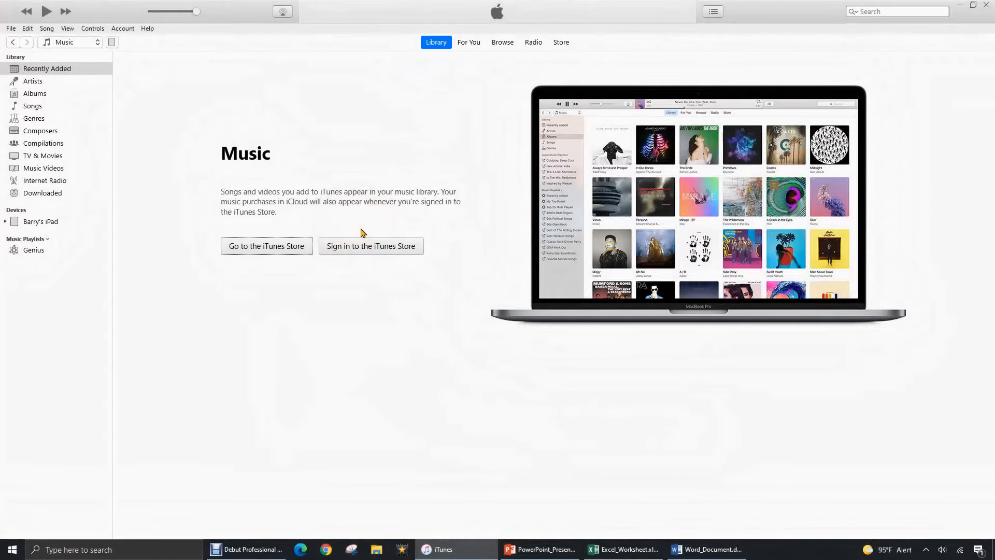
Step: Show the connected iPad's Summary page in iTunes
left_click(383, 169)
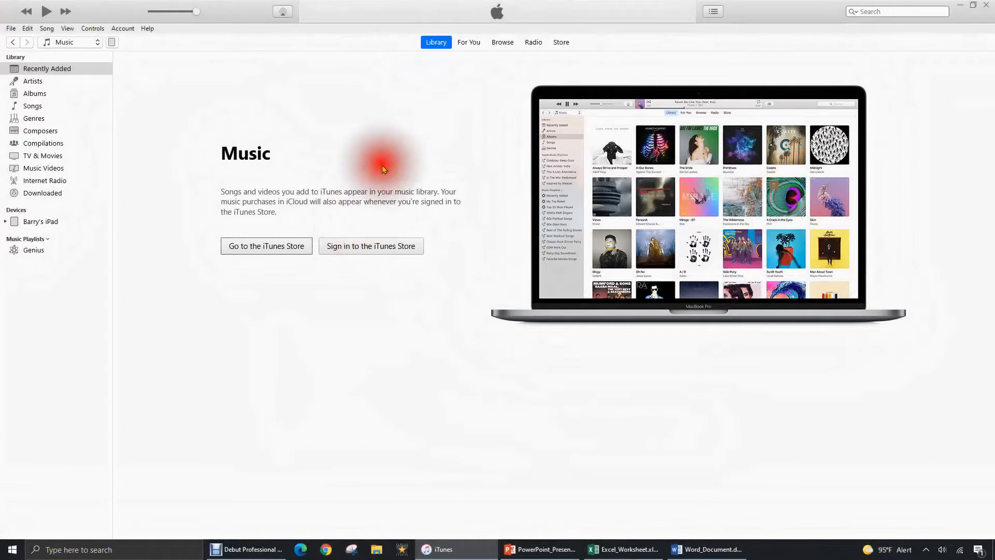
mouse_move(147, 54)
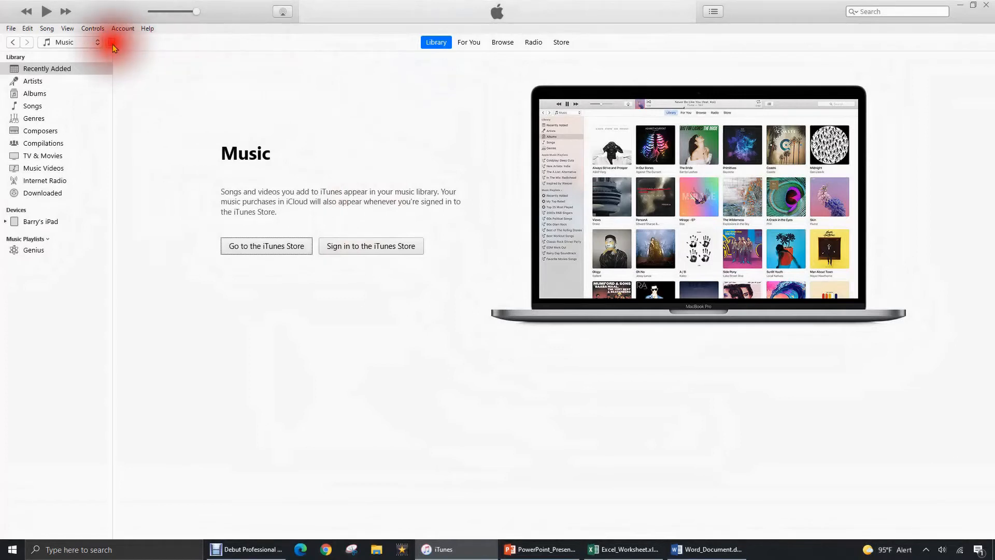
left_click(43, 221)
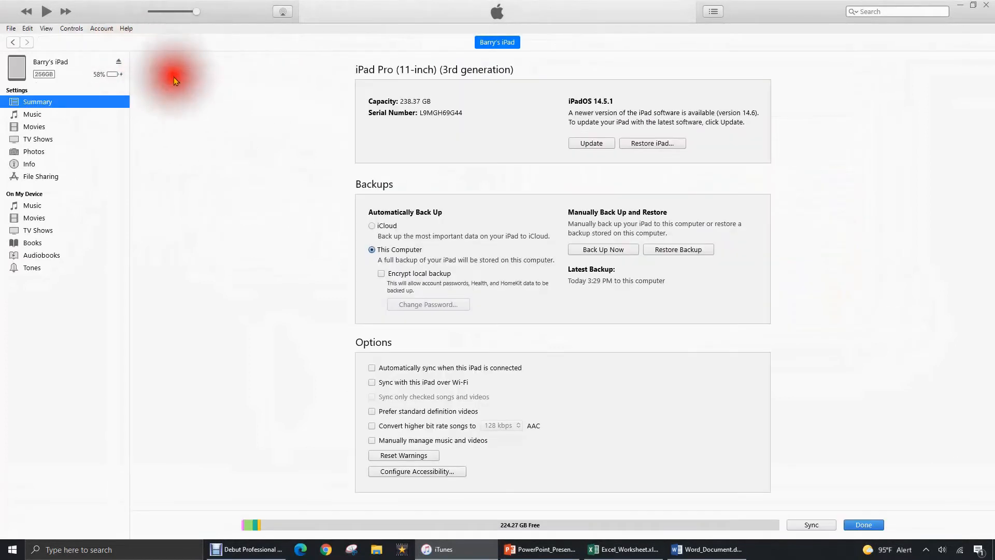
mouse_move(335, 139)
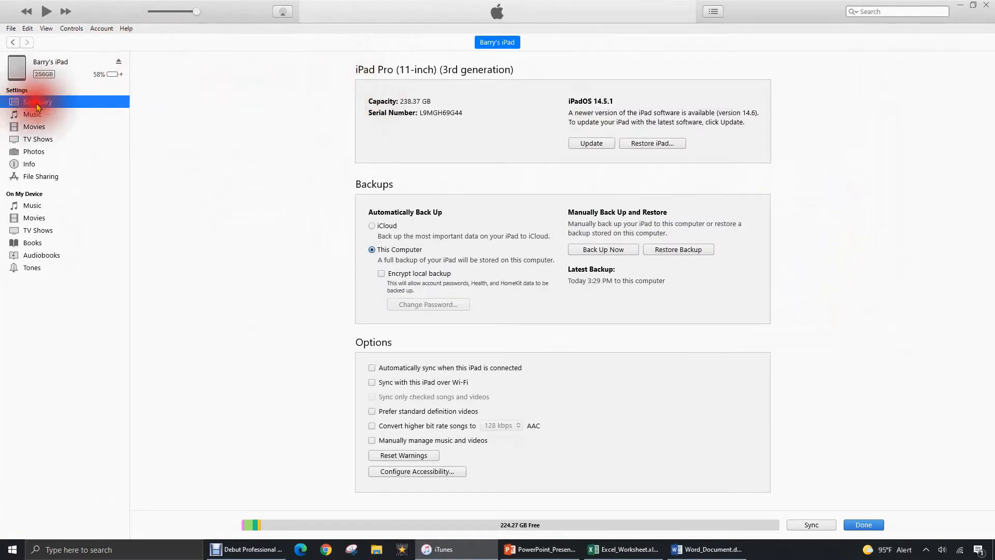
Step: Under File Sharing, select Keynote and start adding a file to it
left_click(40, 176)
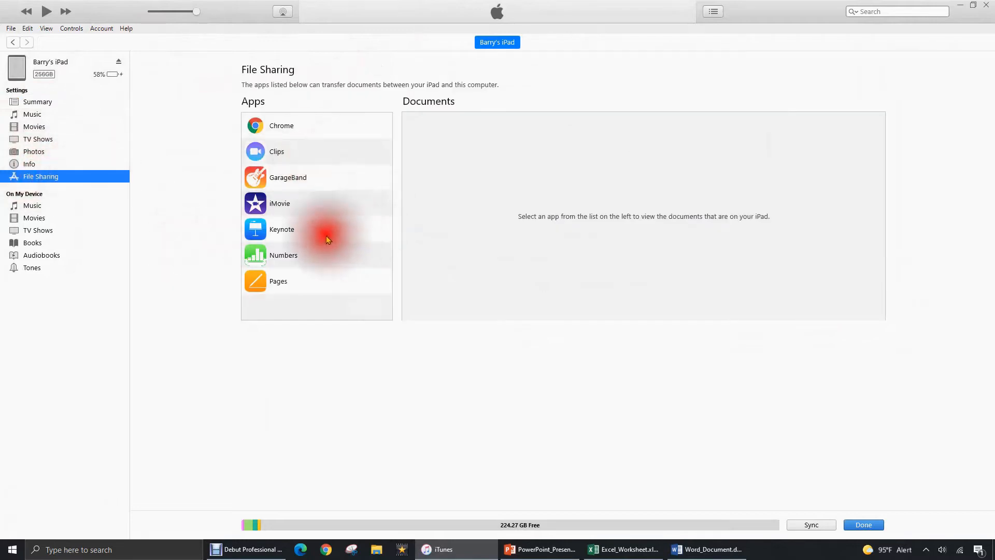
left_click(281, 228)
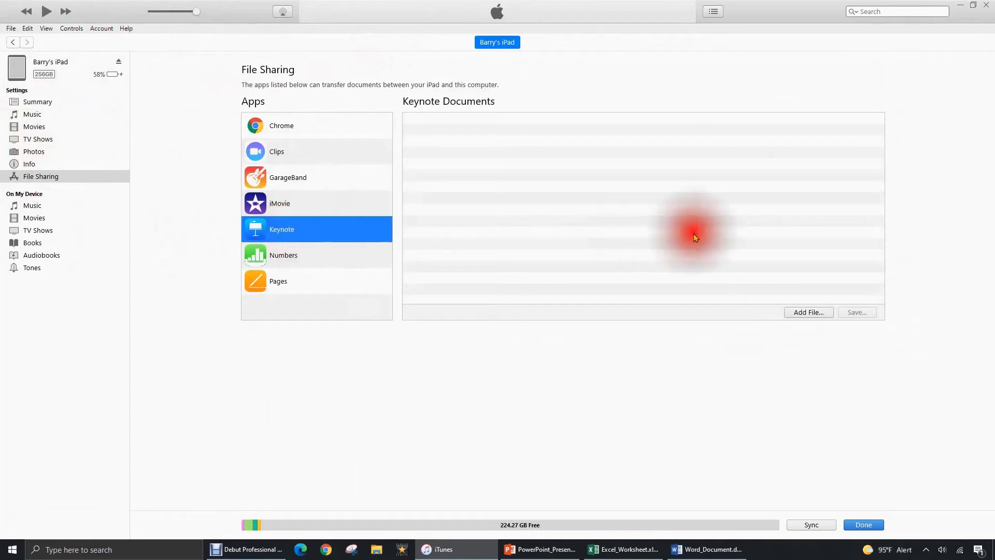
mouse_move(779, 292)
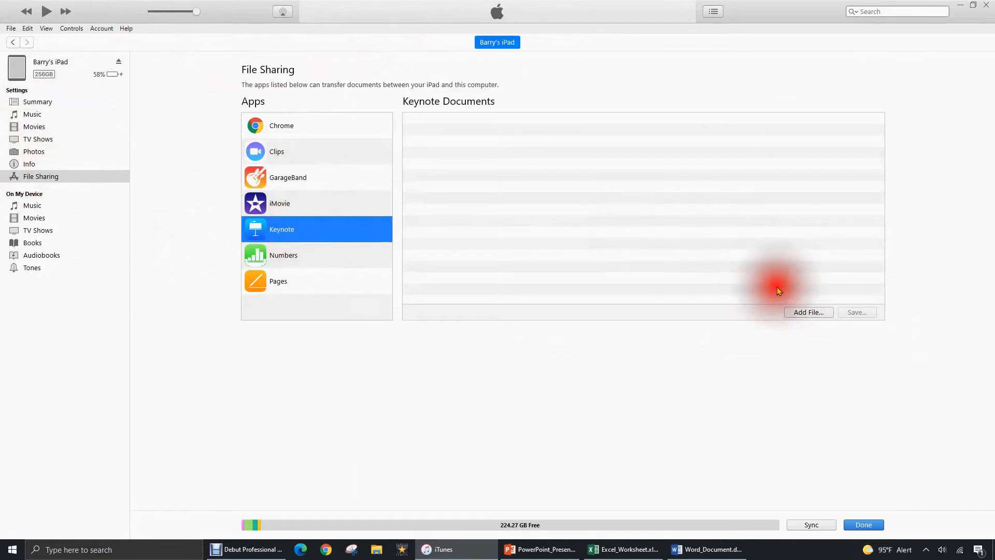
left_click(808, 311)
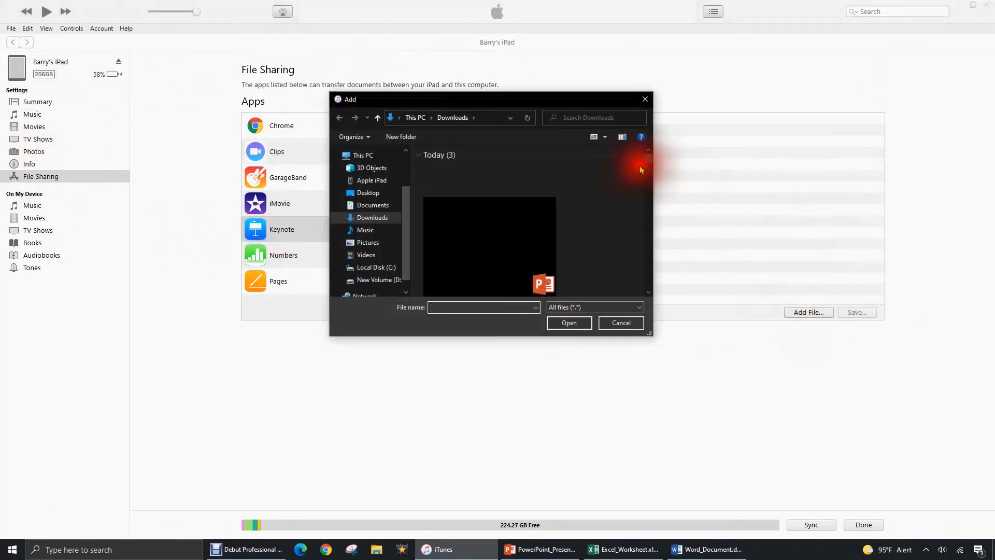
mouse_move(648, 162)
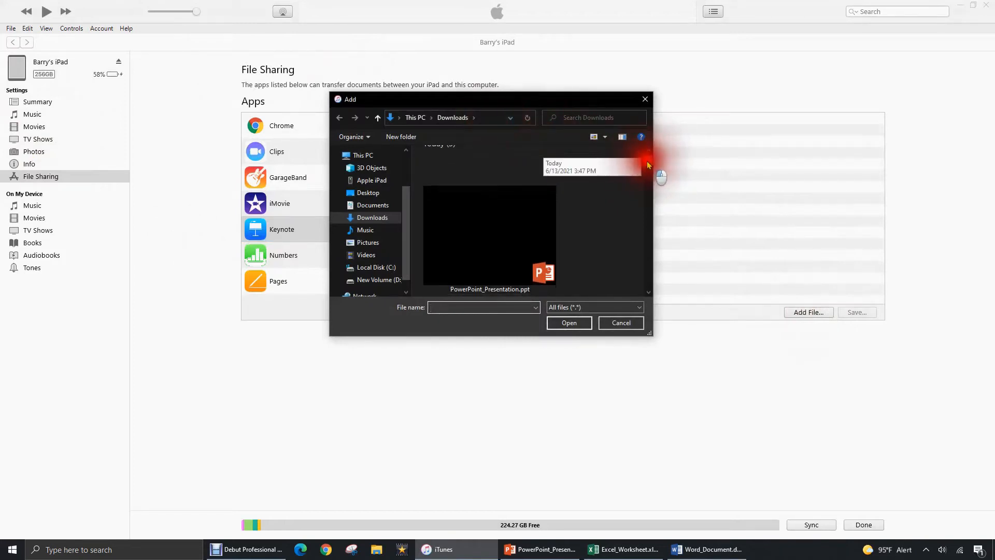
mouse_move(489, 221)
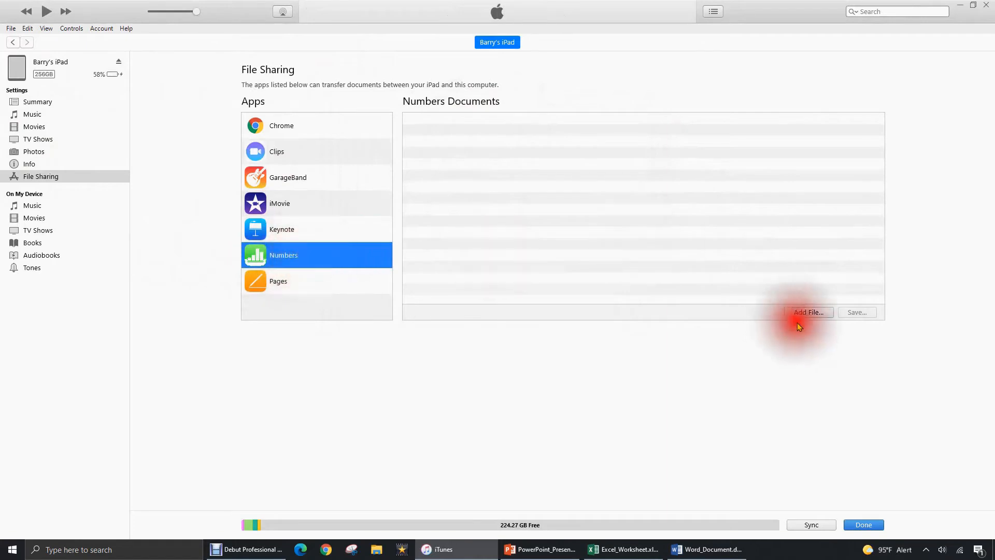
Step: Add Excel_Worksheet.xlsx to Numbers' shared documents
left_click(808, 311)
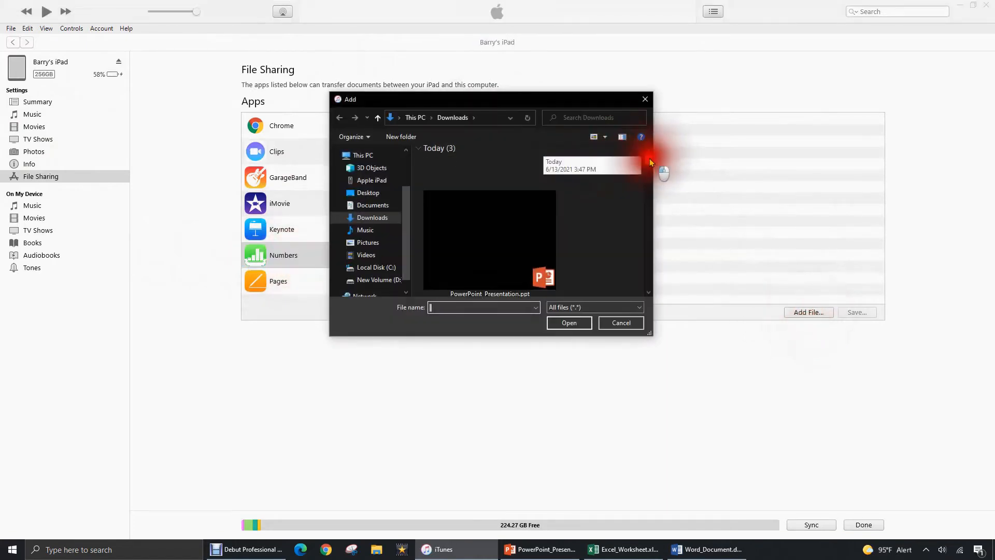
left_click(489, 215)
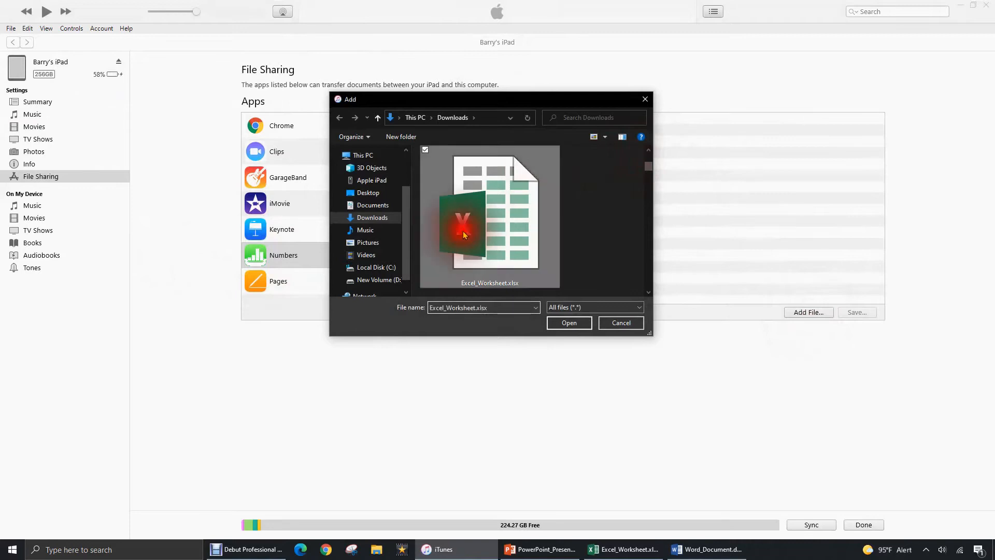
left_click(568, 322)
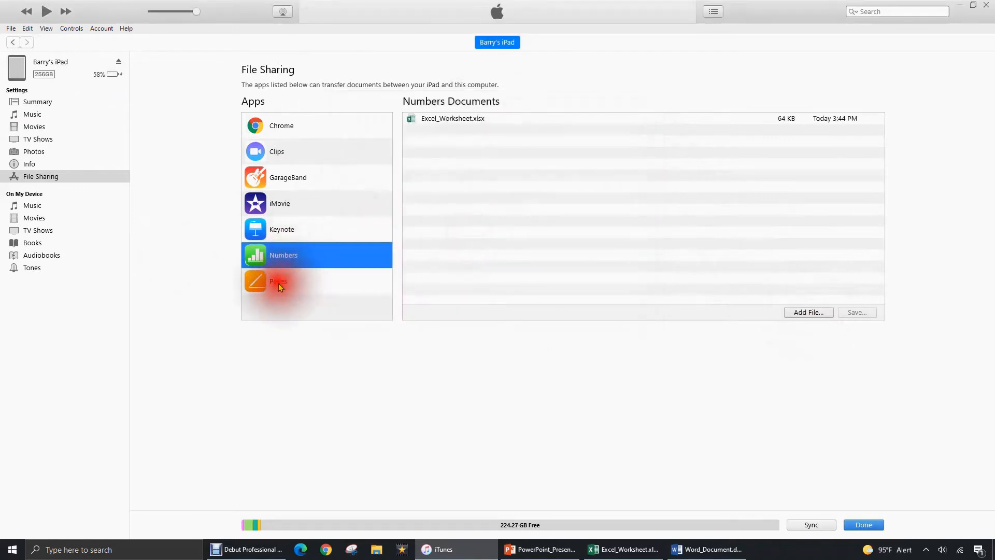
Step: Add Word_Document.docx to Pages' shared documents and start the sync
left_click(277, 280)
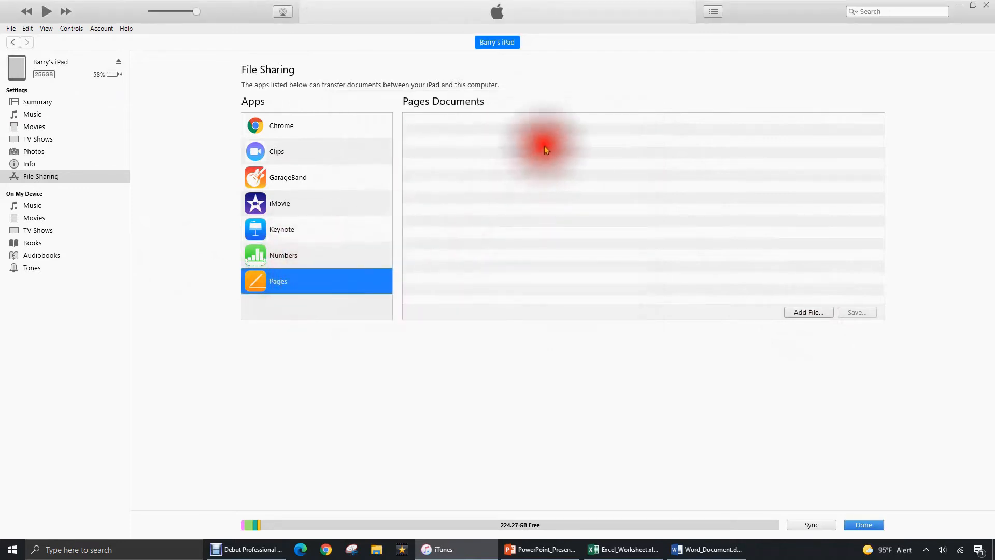
left_click(807, 311)
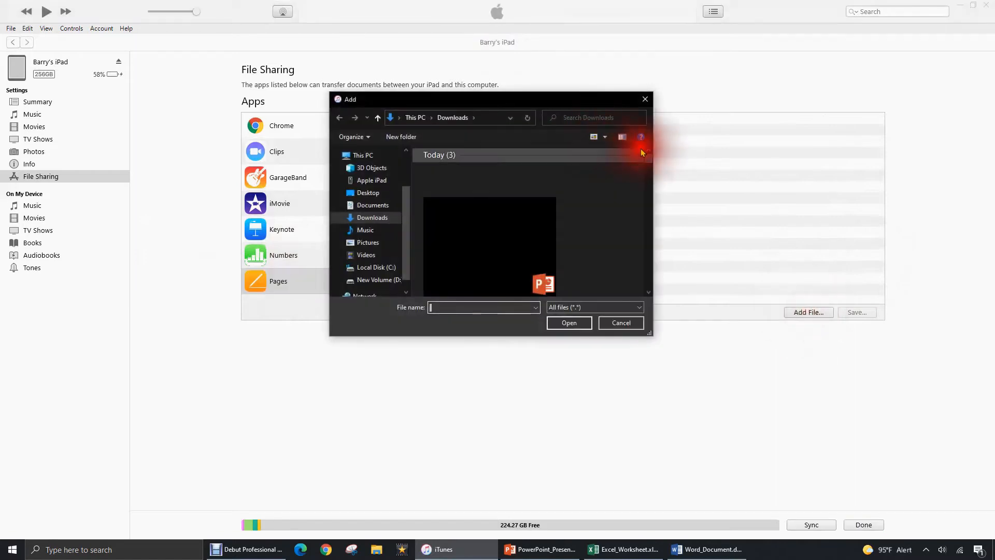
left_click(463, 212)
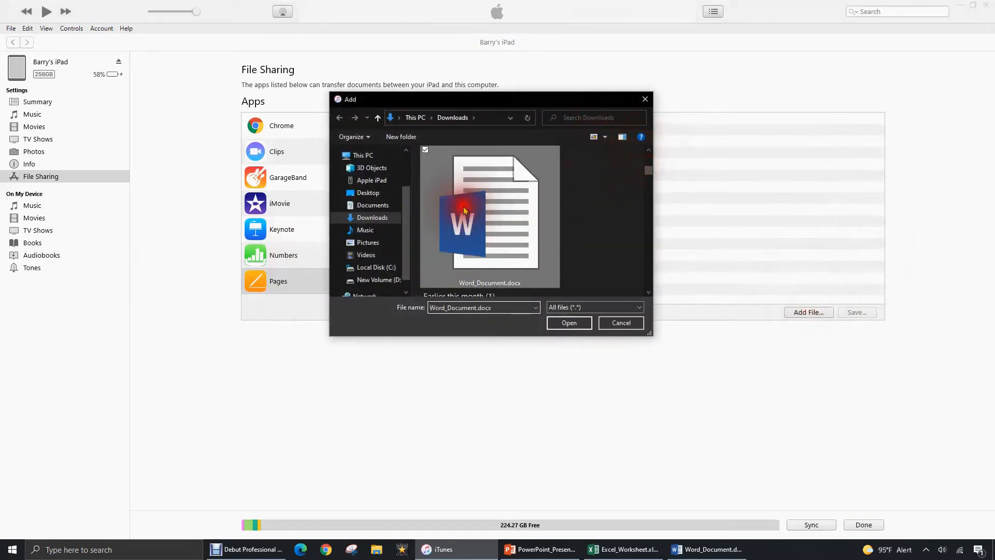
left_click(568, 322)
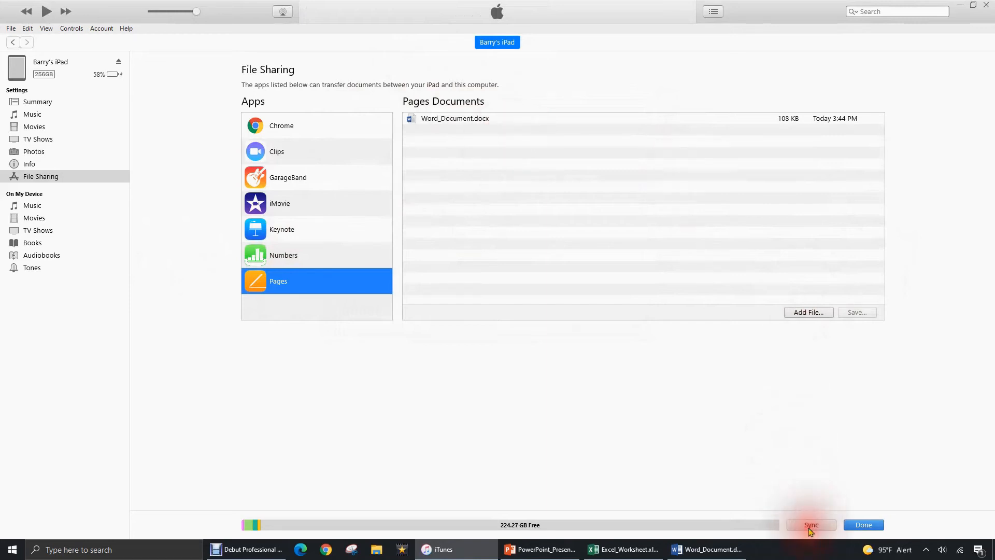
left_click(810, 525)
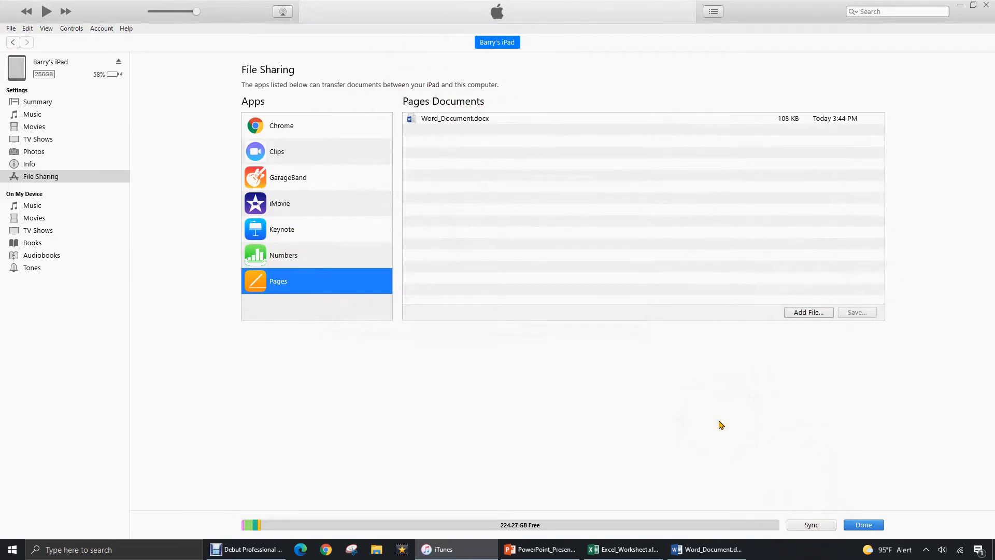
Step: Click Done to leave the iPad page for the Music library
left_click(863, 524)
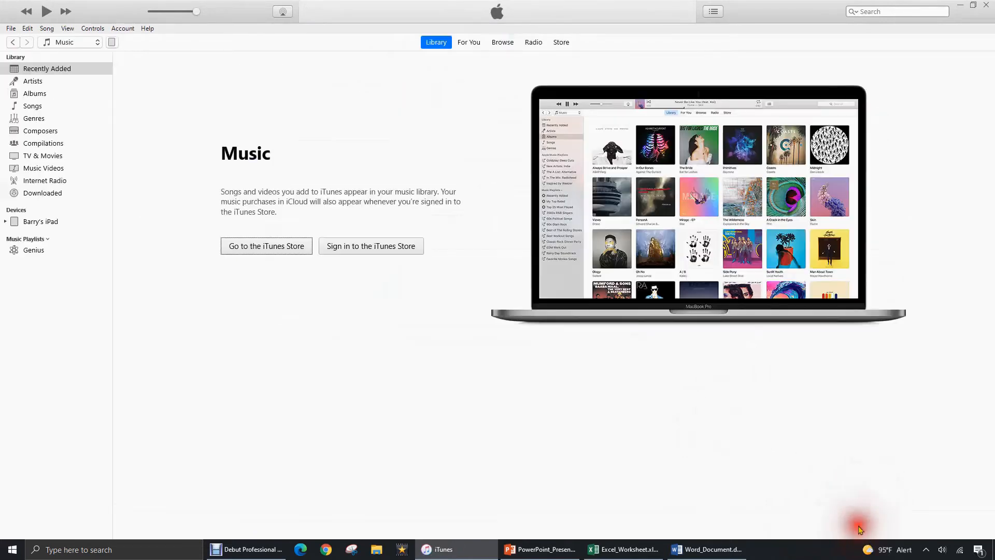
mouse_move(357, 105)
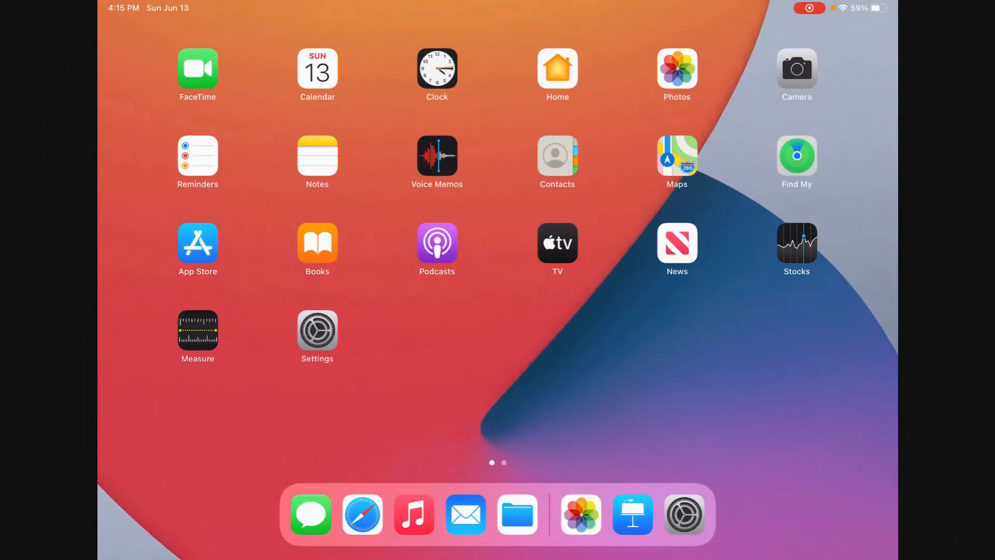
Step: Open the Files app on the iPad
left_click(517, 514)
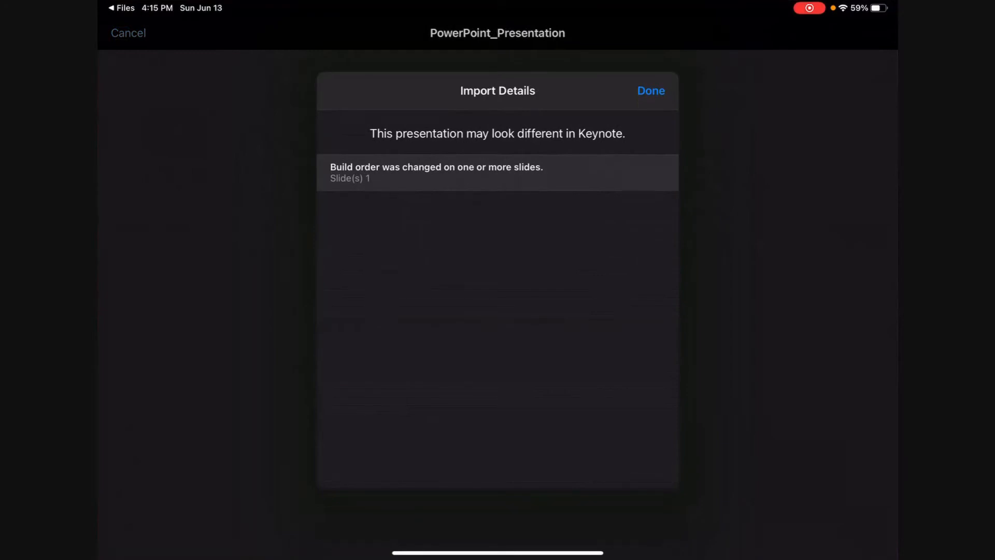
Step: Dismiss the import notes, view the Chart and Photo slides, then return to Files
left_click(650, 91)
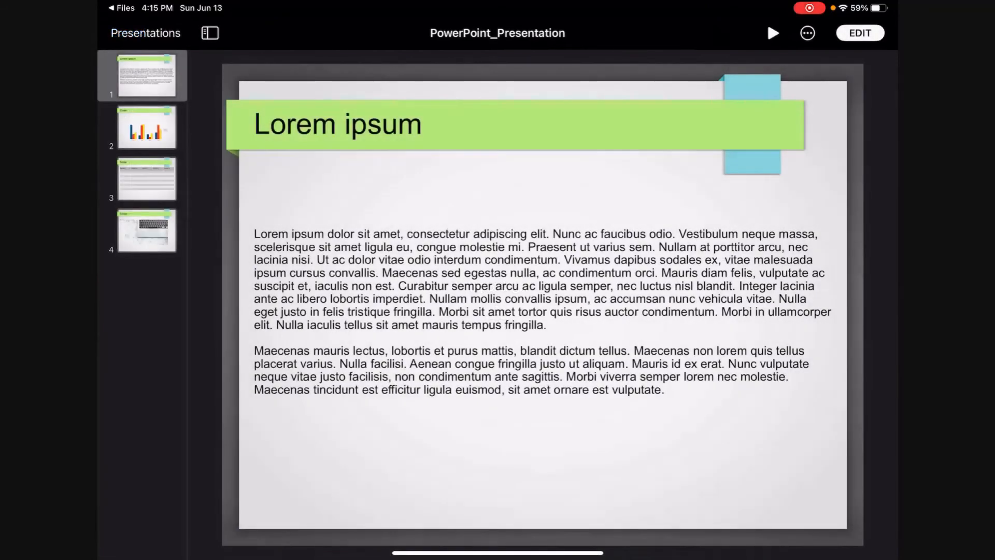
left_click(146, 127)
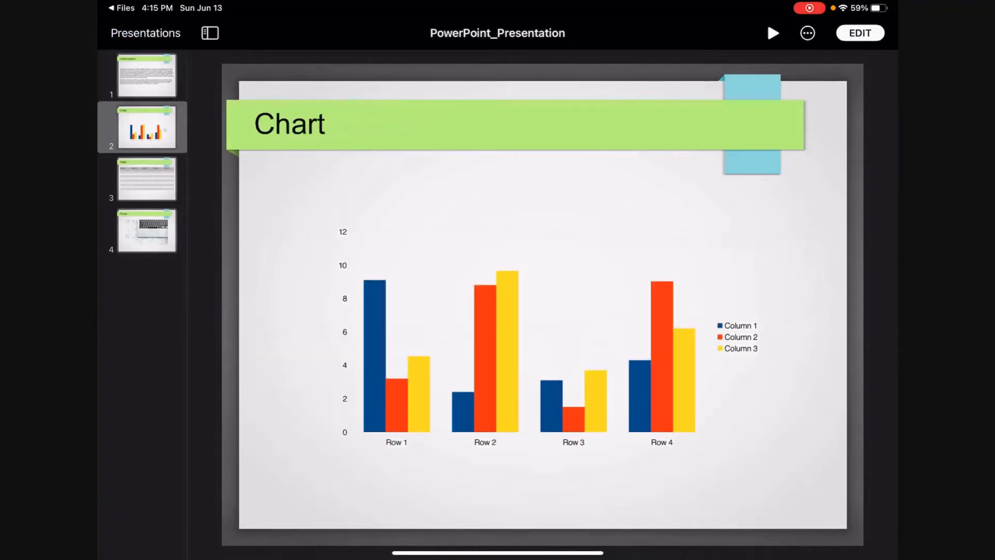
left_click(146, 231)
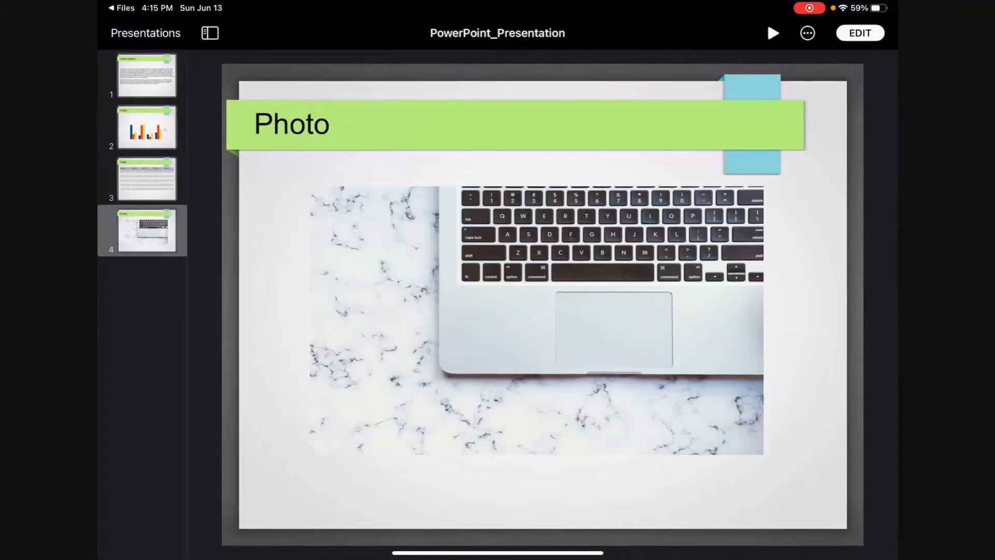
left_click(147, 75)
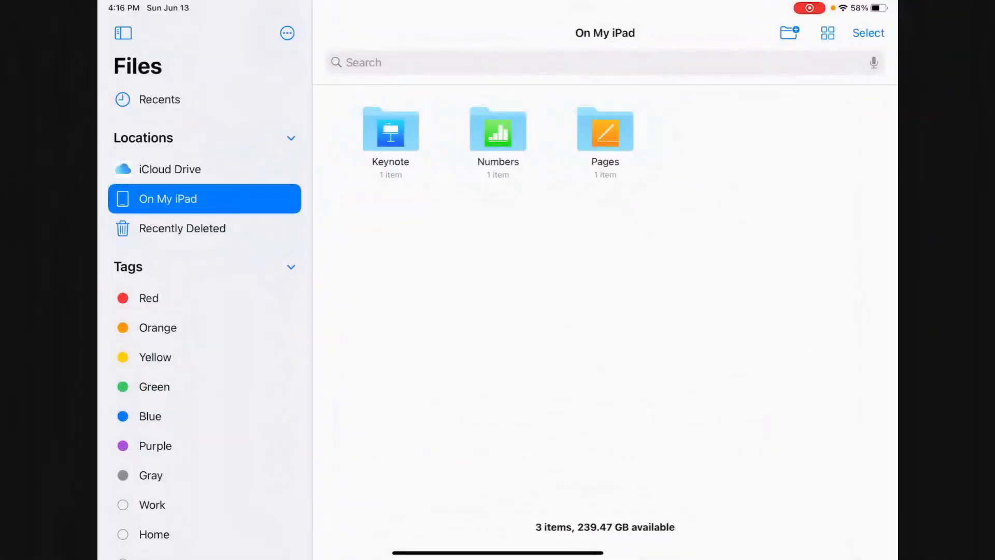
Step: Open Excel_Worksheet from the Numbers folder on the iPad
double_click(497, 131)
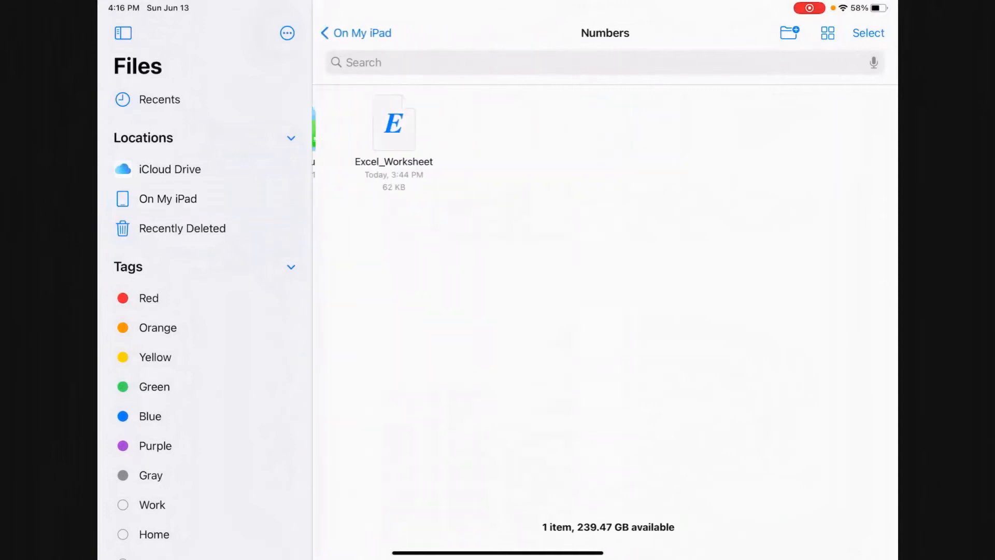
double_click(394, 124)
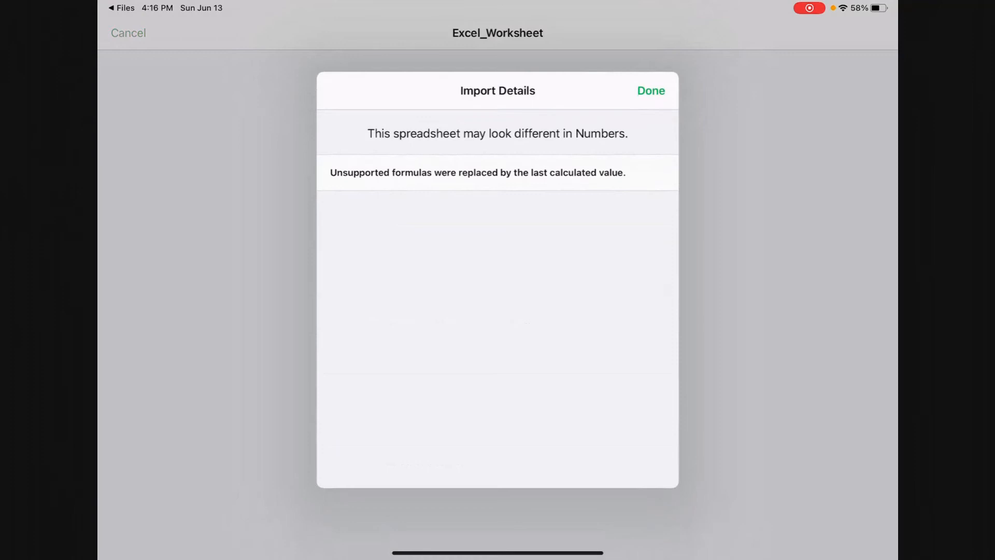
Step: Dismiss the import notes, view Orders, MyLinks and Instructions sheets, then return to Files
left_click(650, 90)
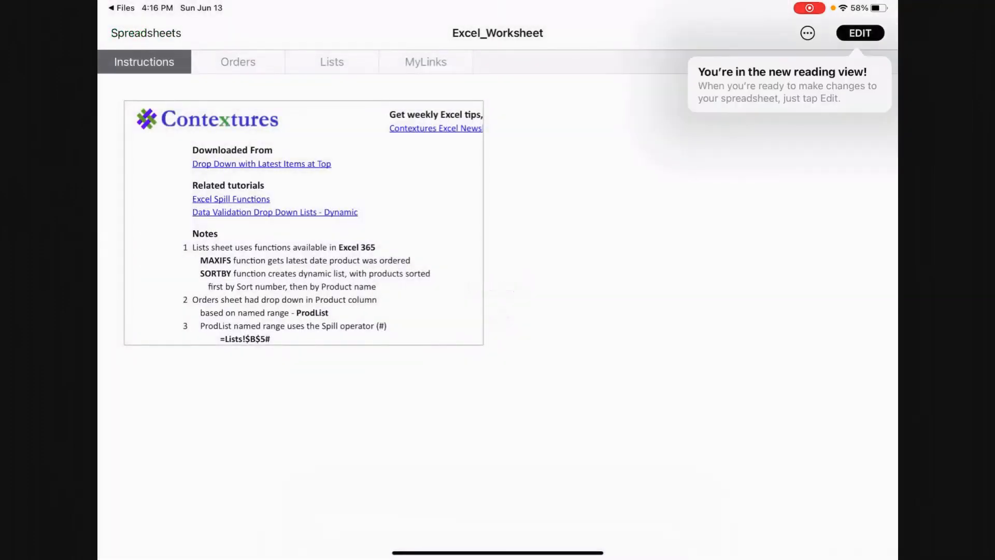
left_click(237, 62)
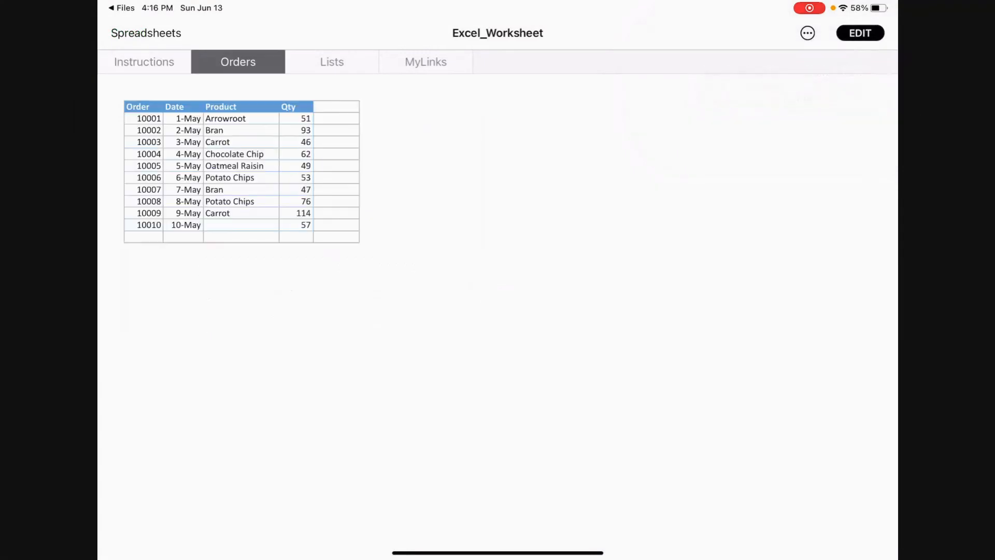
left_click(425, 62)
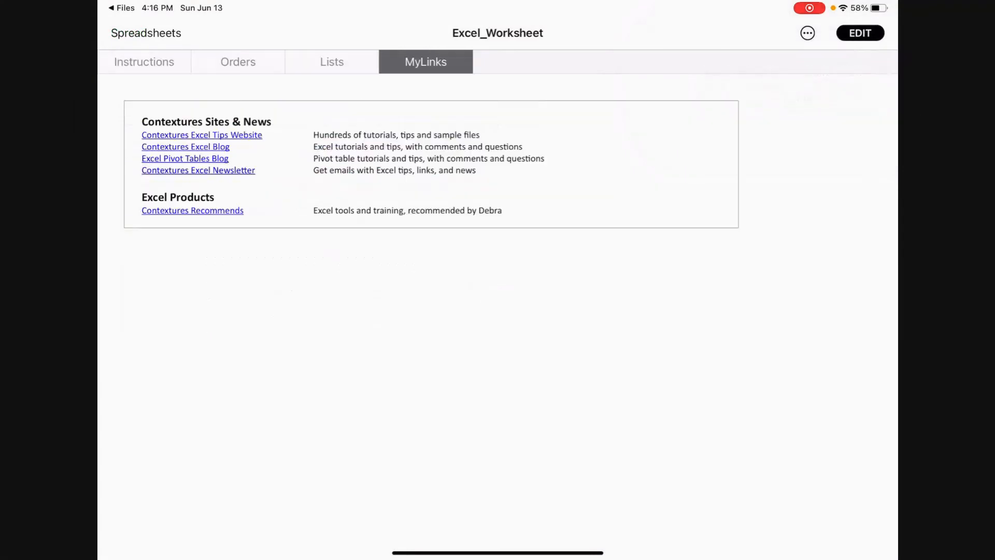
left_click(144, 61)
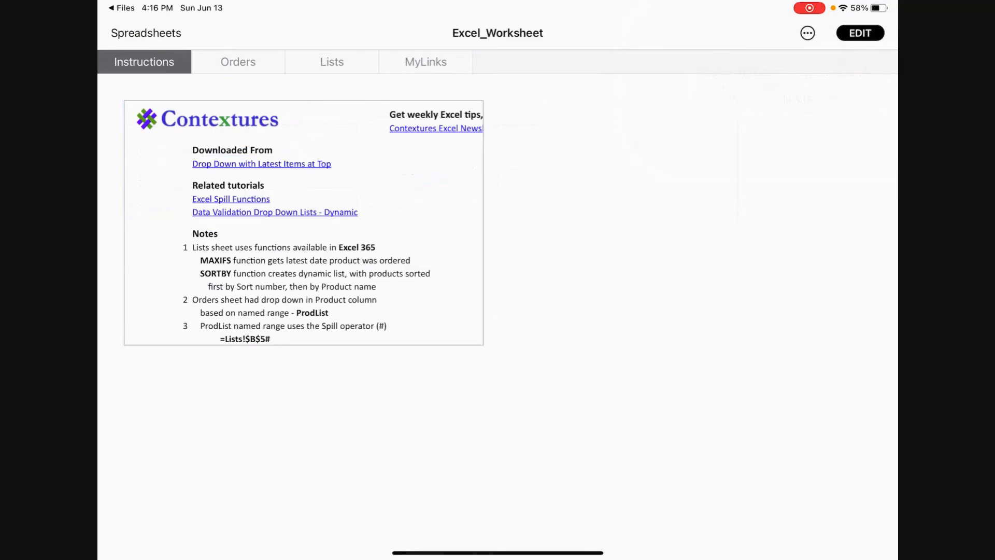
left_click(121, 8)
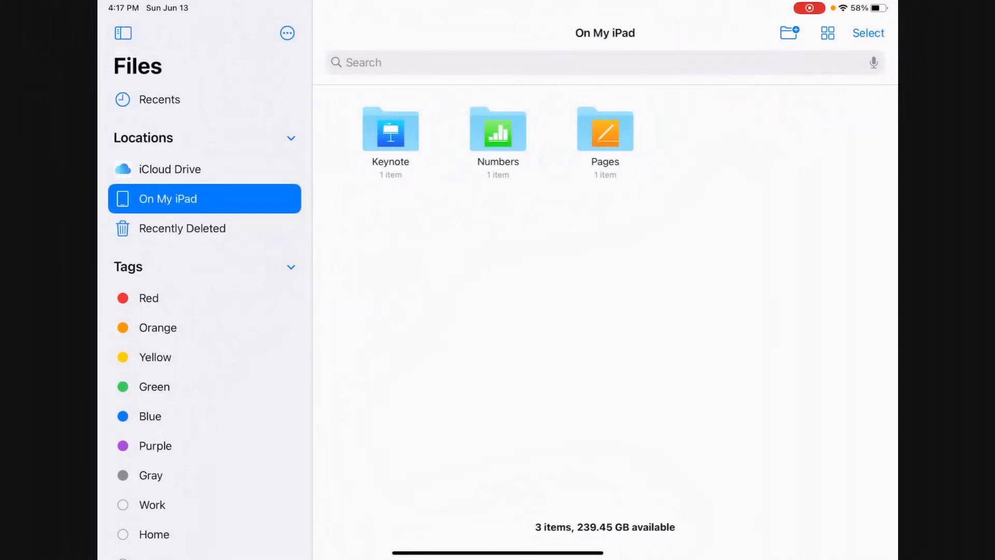
left_click(603, 131)
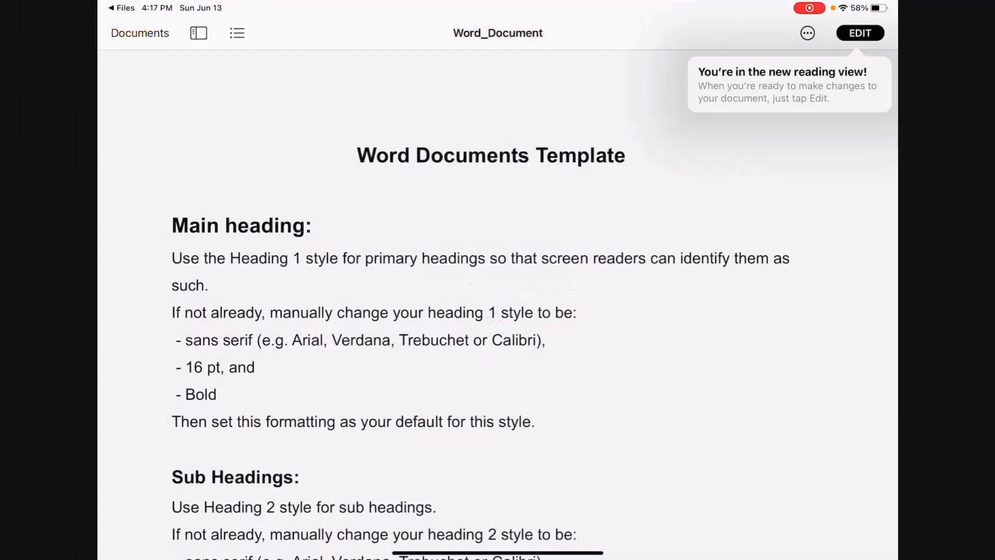
Step: Scroll through Word_Document's headings, table section and example text, then return to the top
scroll("down", 3)
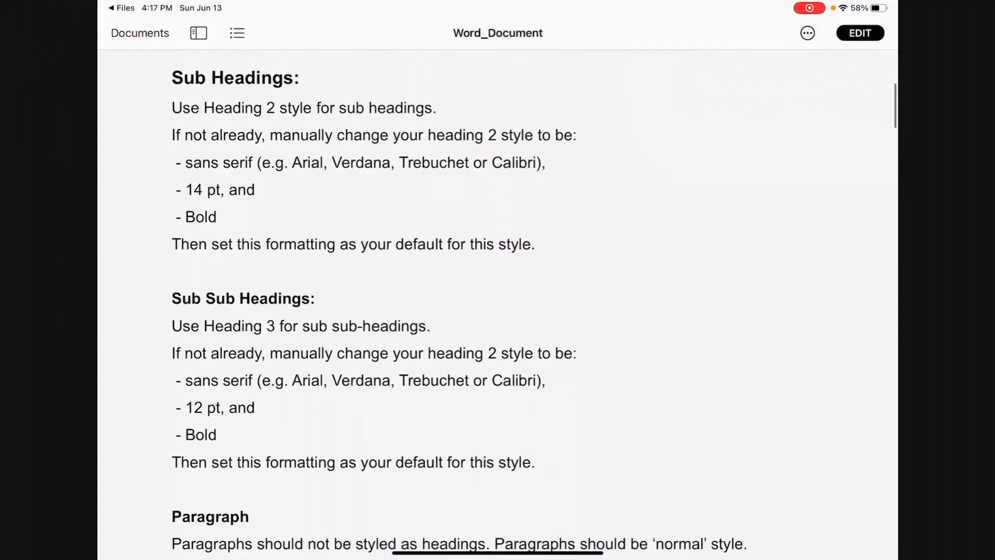
scroll("down", 3)
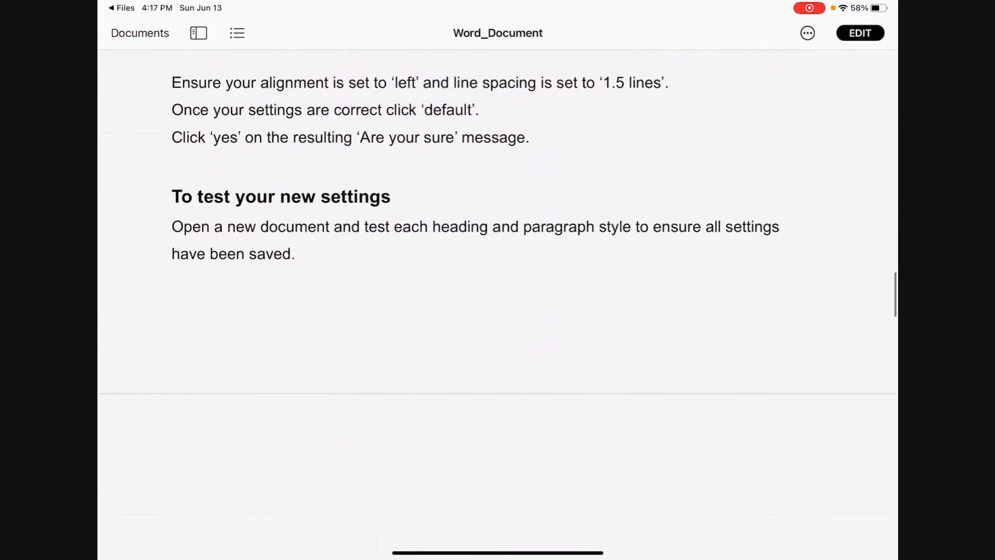
scroll("down", 3)
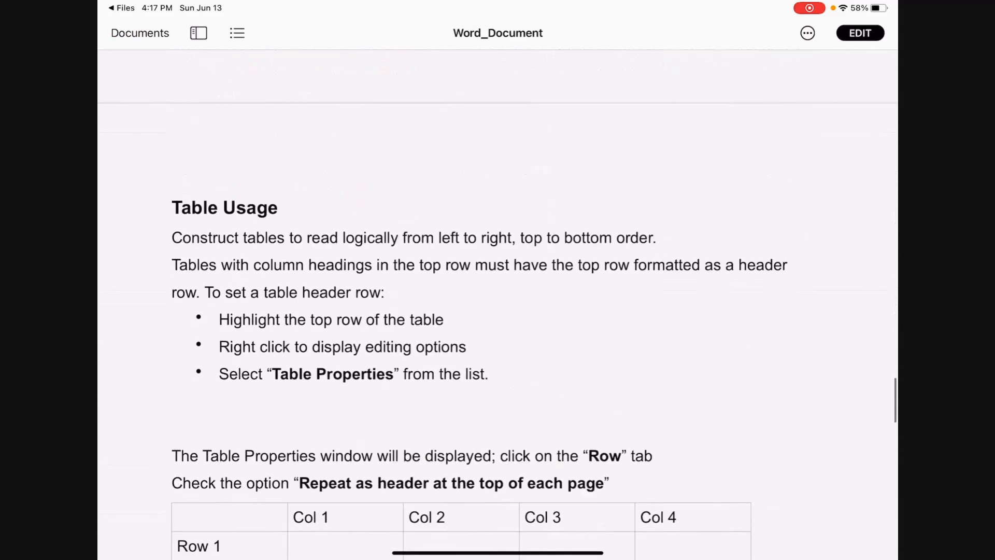
scroll("up", 3)
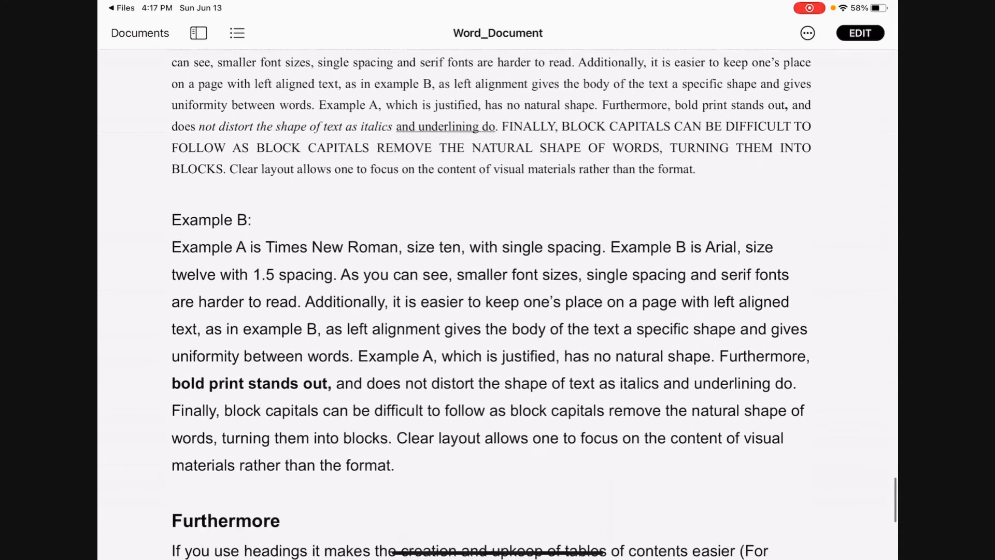
scroll("down", 3)
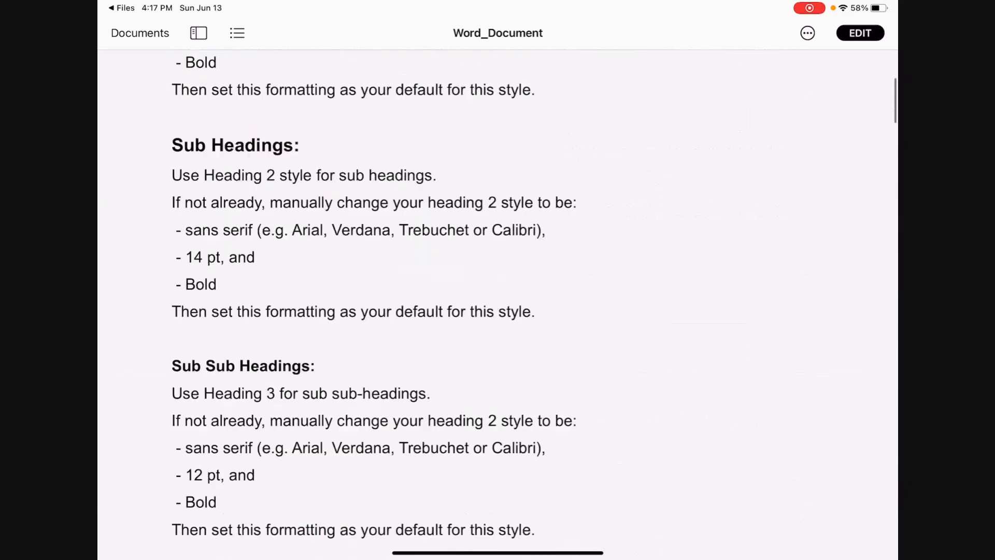
scroll("up", 3)
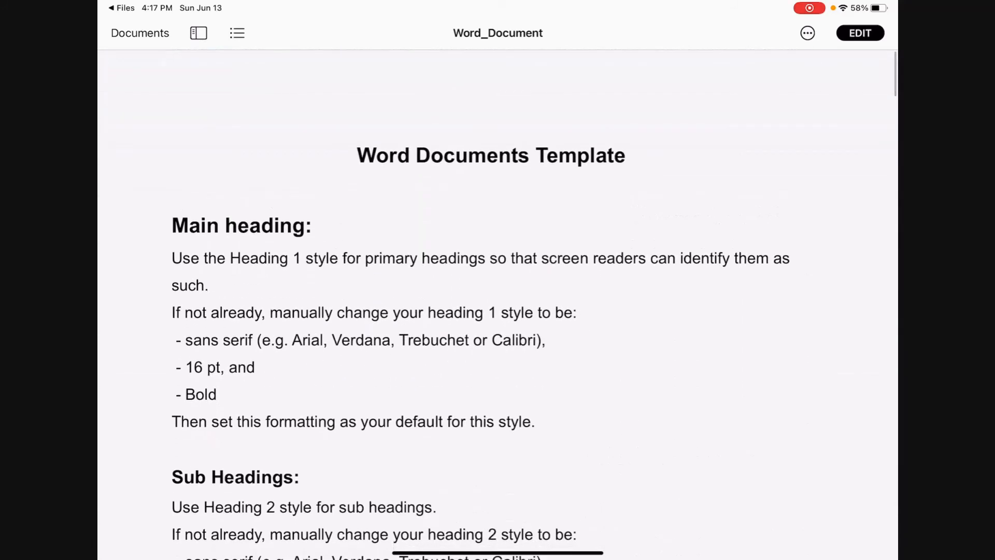